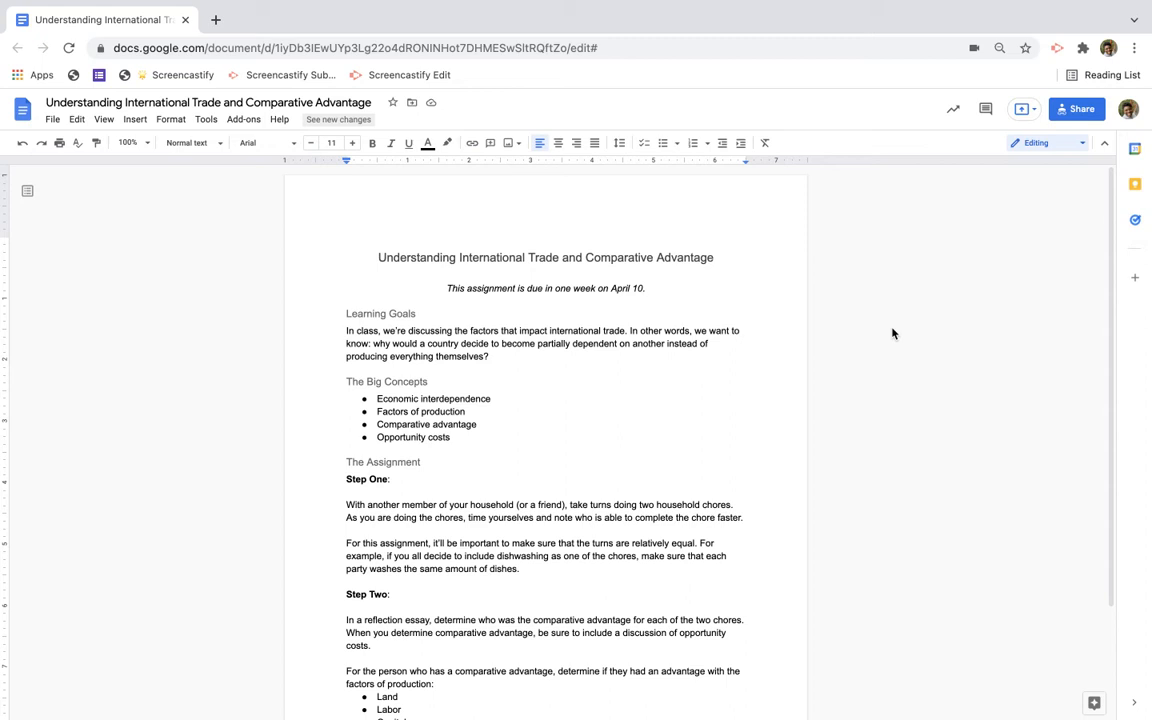
mouse_move(1044, 114)
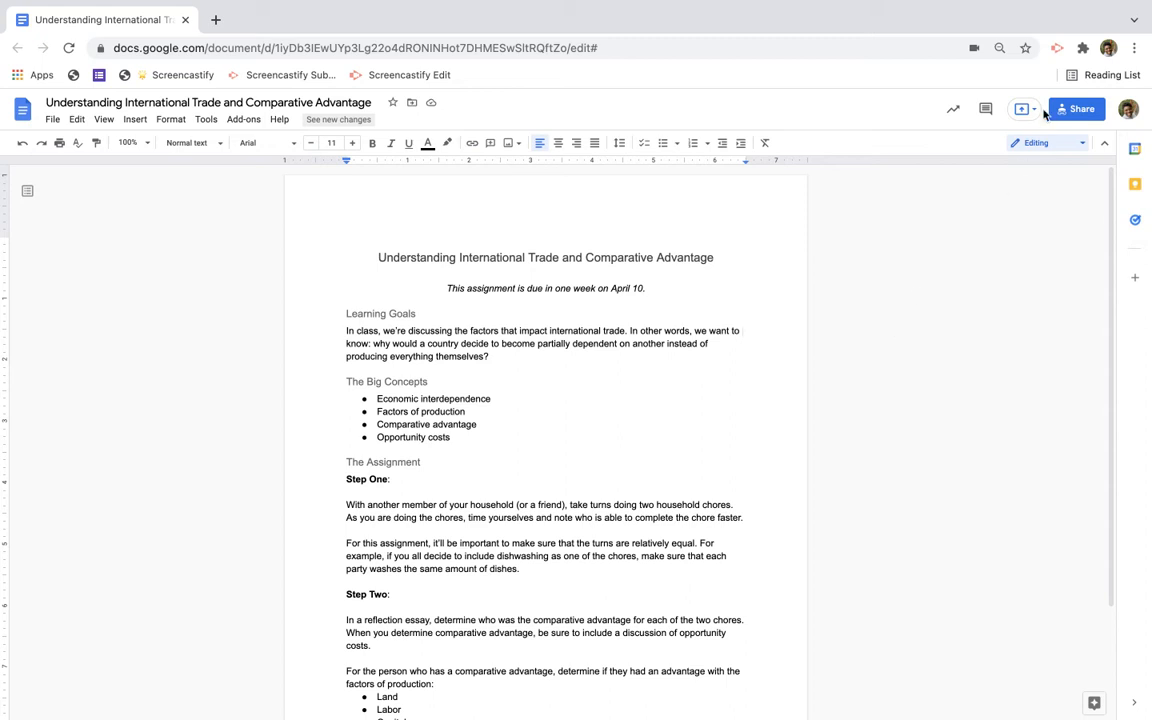
Open the recorder setup, turn on microphone audio and reveal the additional recording options.
left_click(1056, 48)
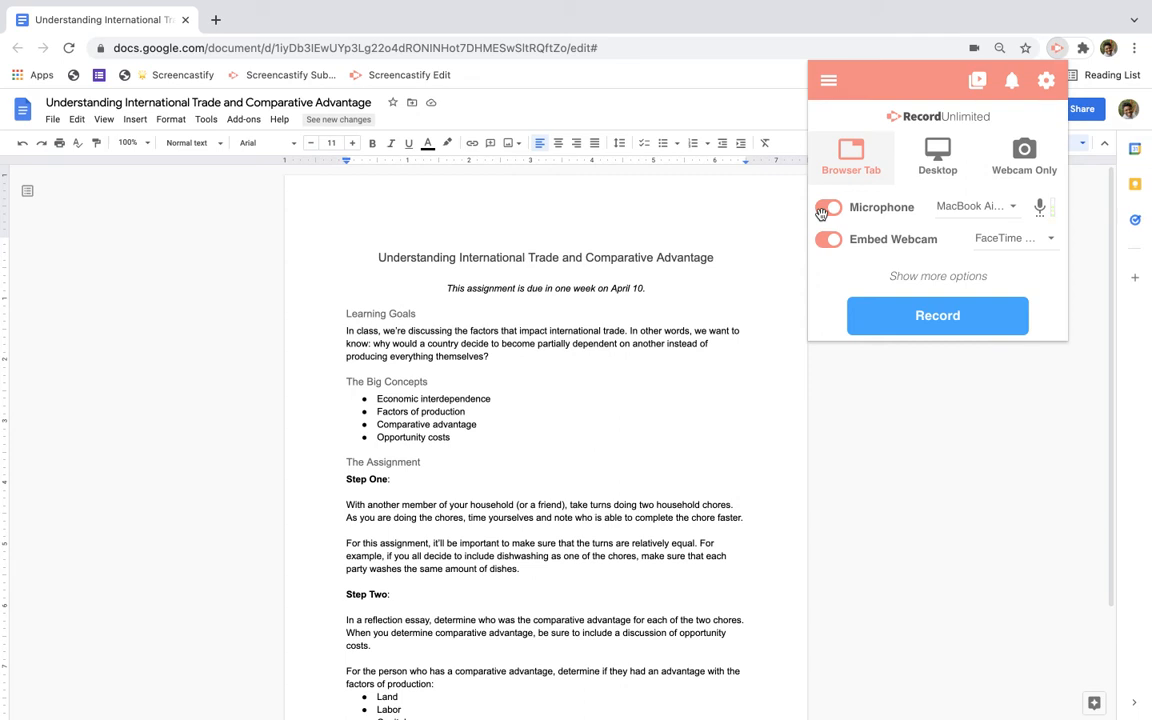
left_click(828, 206)
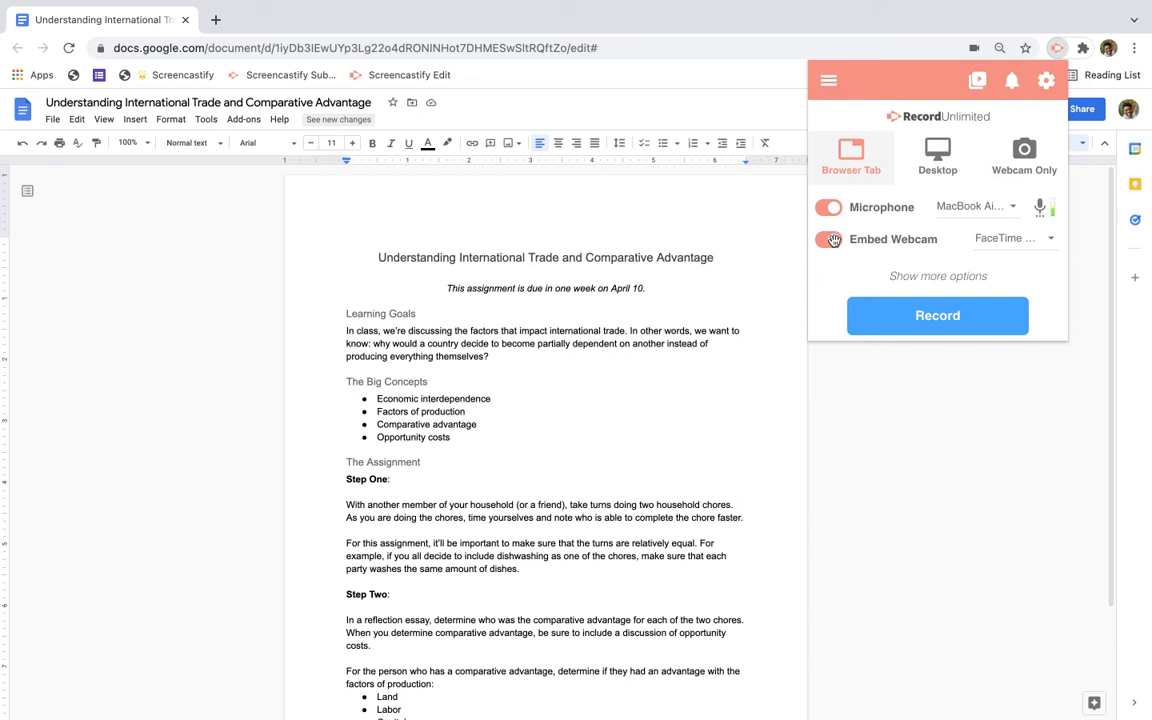
left_click(936, 276)
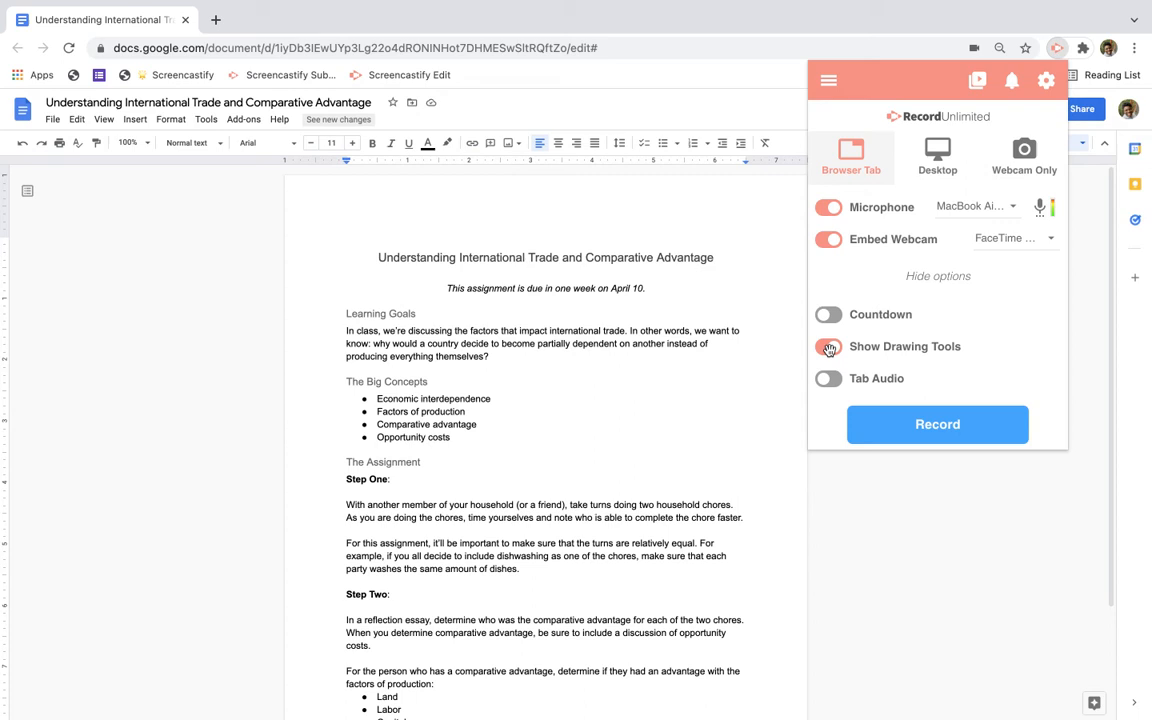
Enable Show Drawing Tools so annotations are available during recording.
left_click(828, 346)
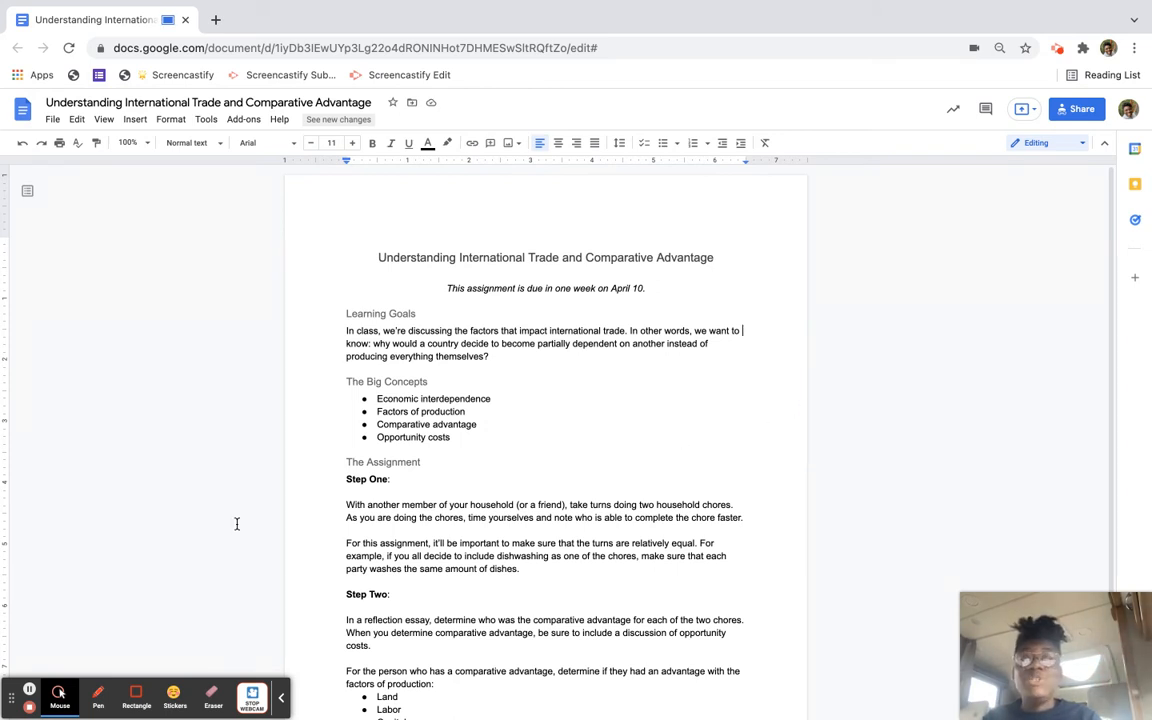
With the red pen, underline 'Economic interdependence' and draw an arrow pointing at Step One.
left_click(98, 696)
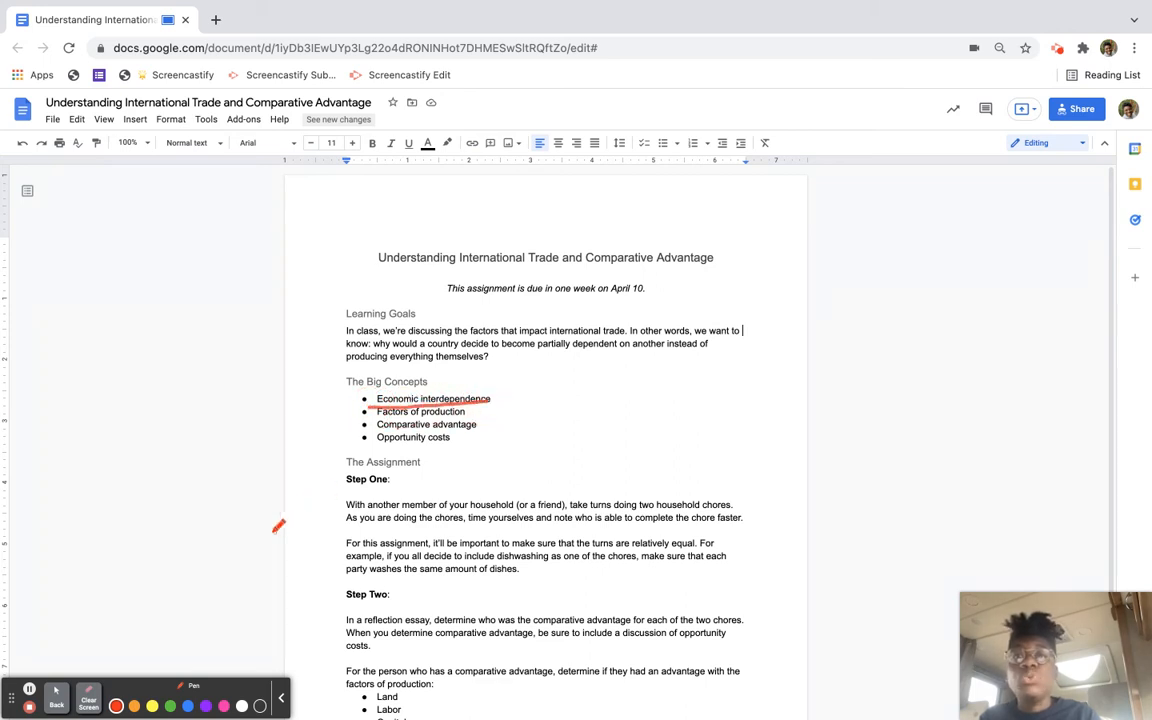
left_click_drag(280, 540, 344, 510)
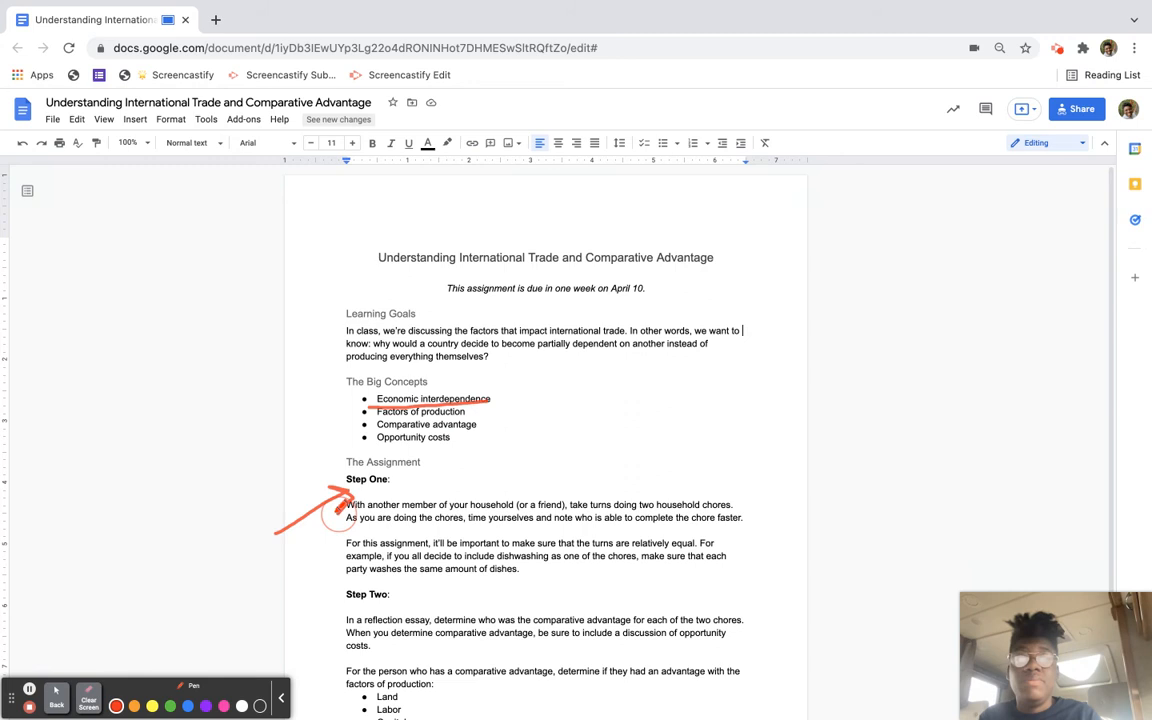